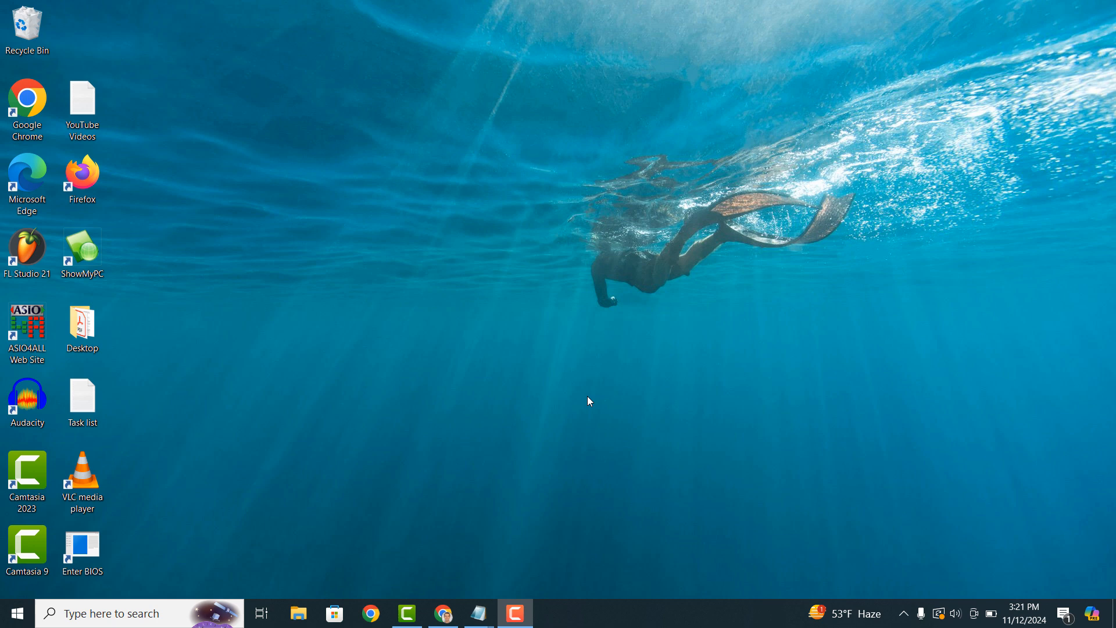
mouse_move(454, 604)
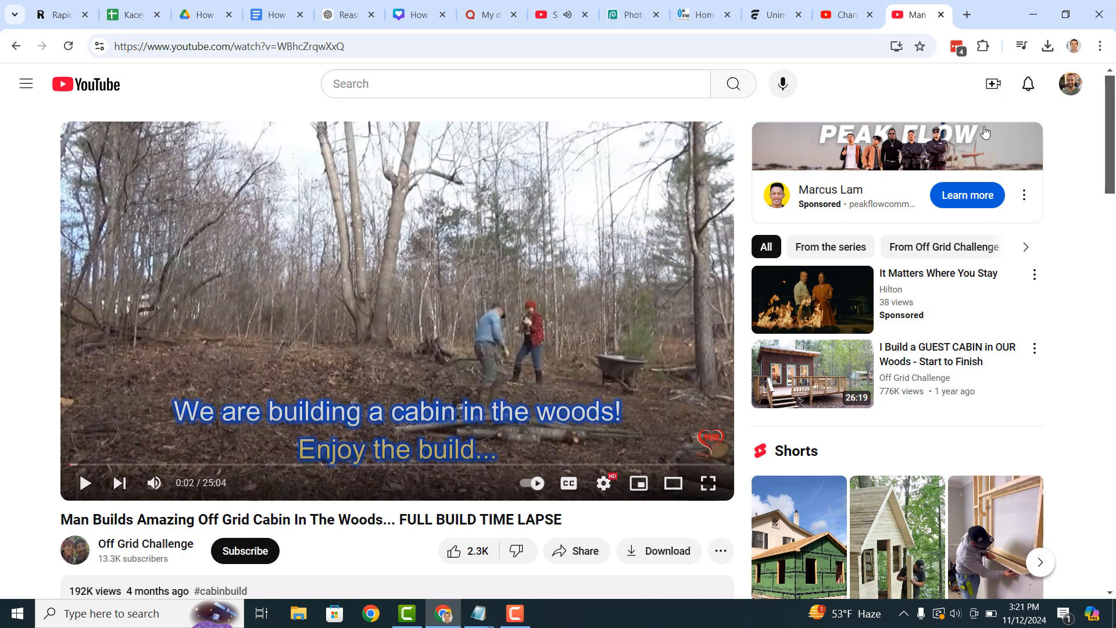
- View the page source of the cabin build video from the right-click menu
scroll(down, 3)
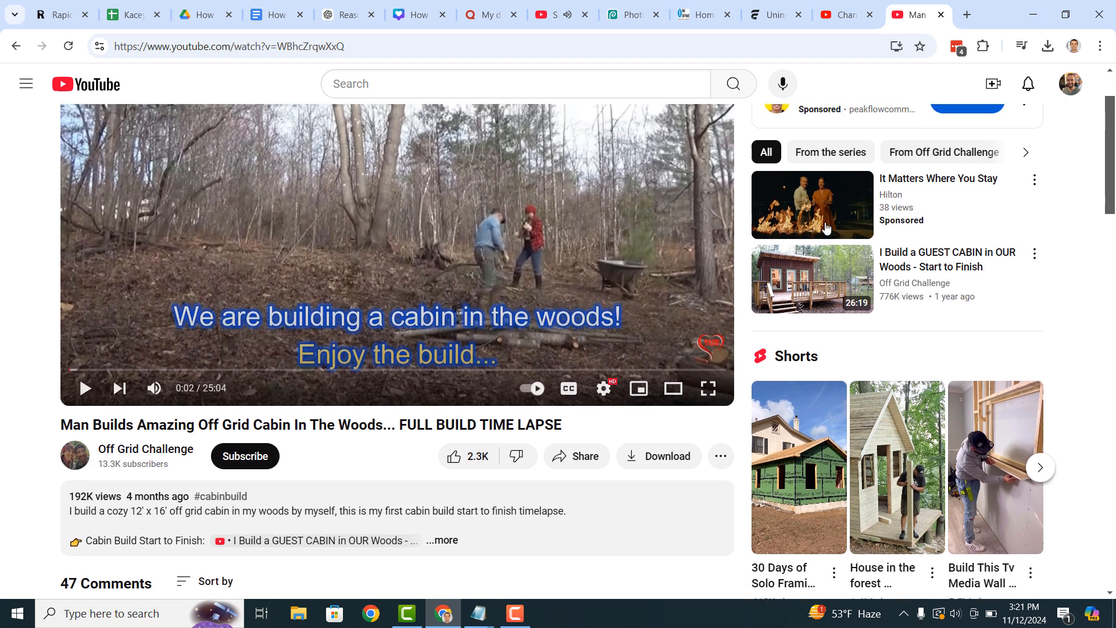
right_click(320, 459)
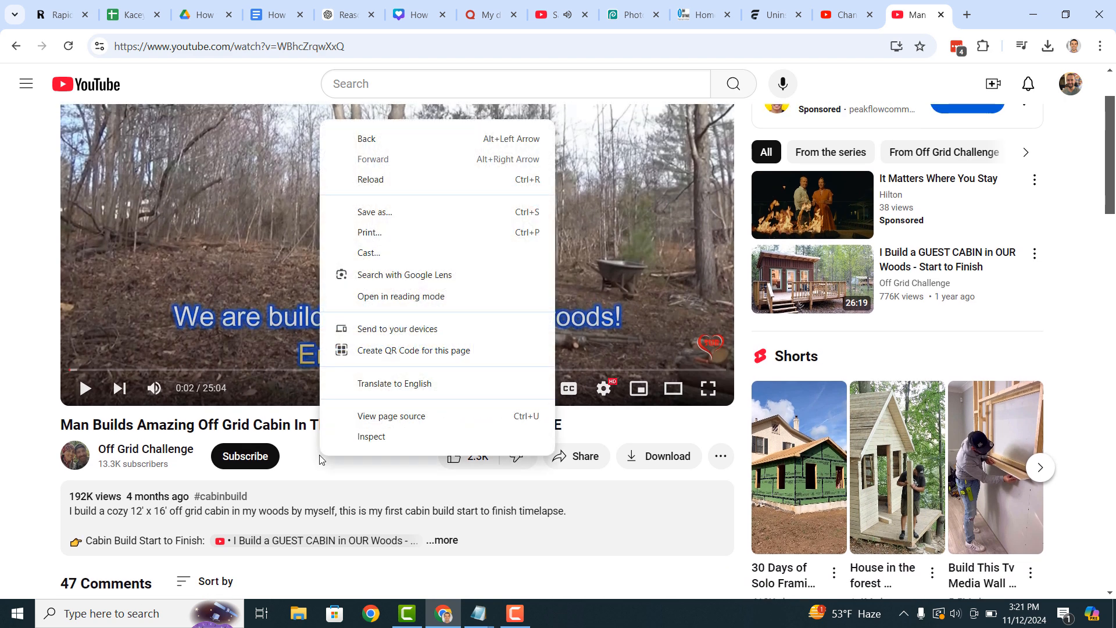
mouse_move(401, 415)
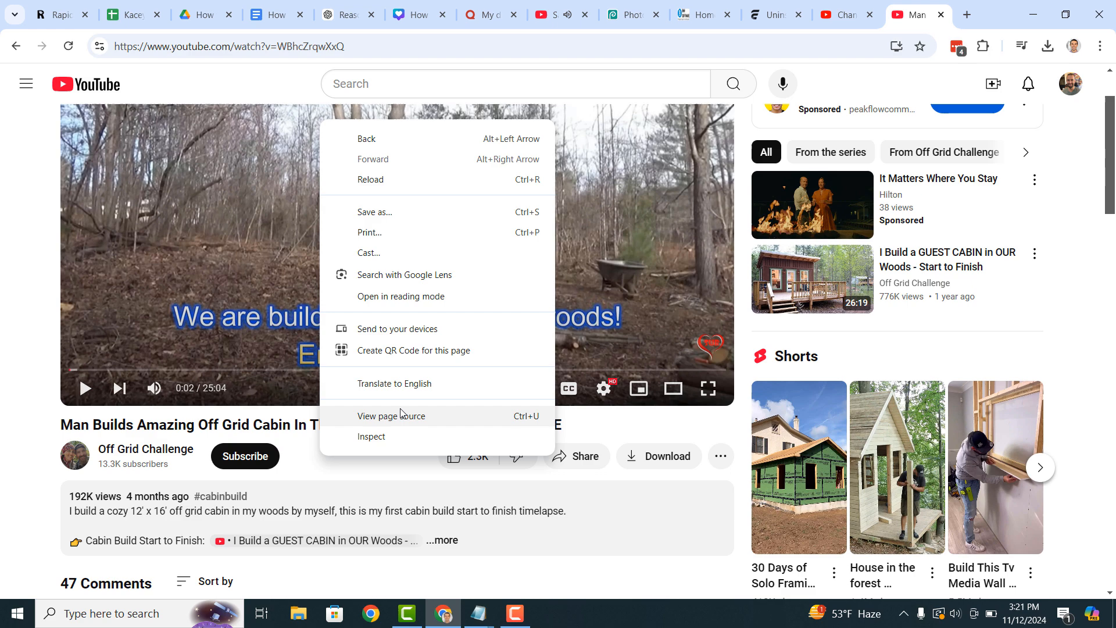
click(391, 415)
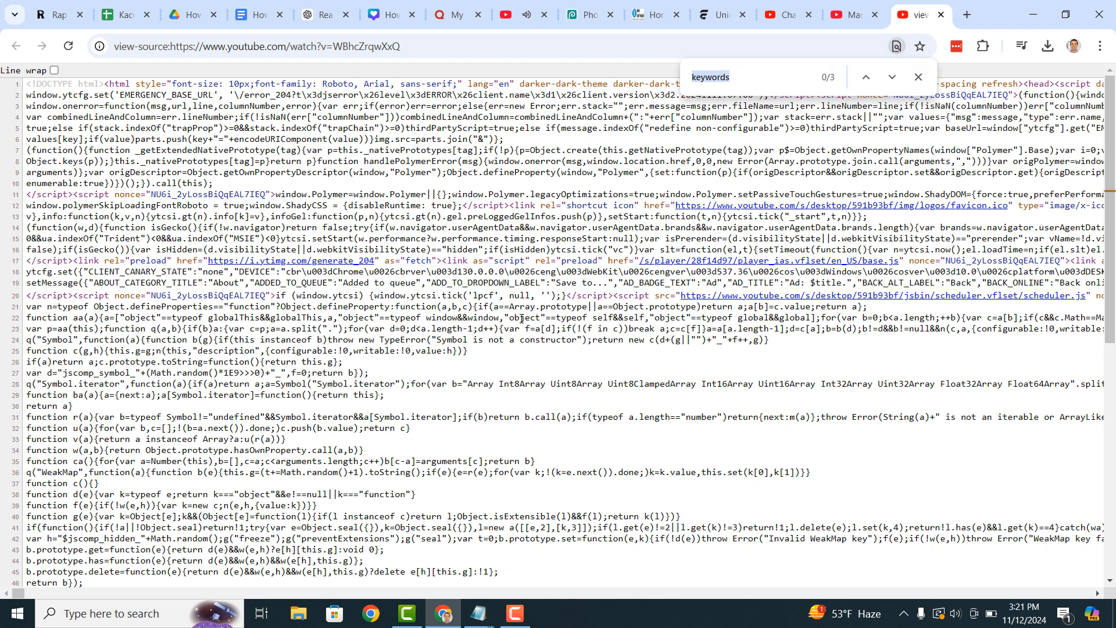
- Search the page source for 'keywords'
text(k)
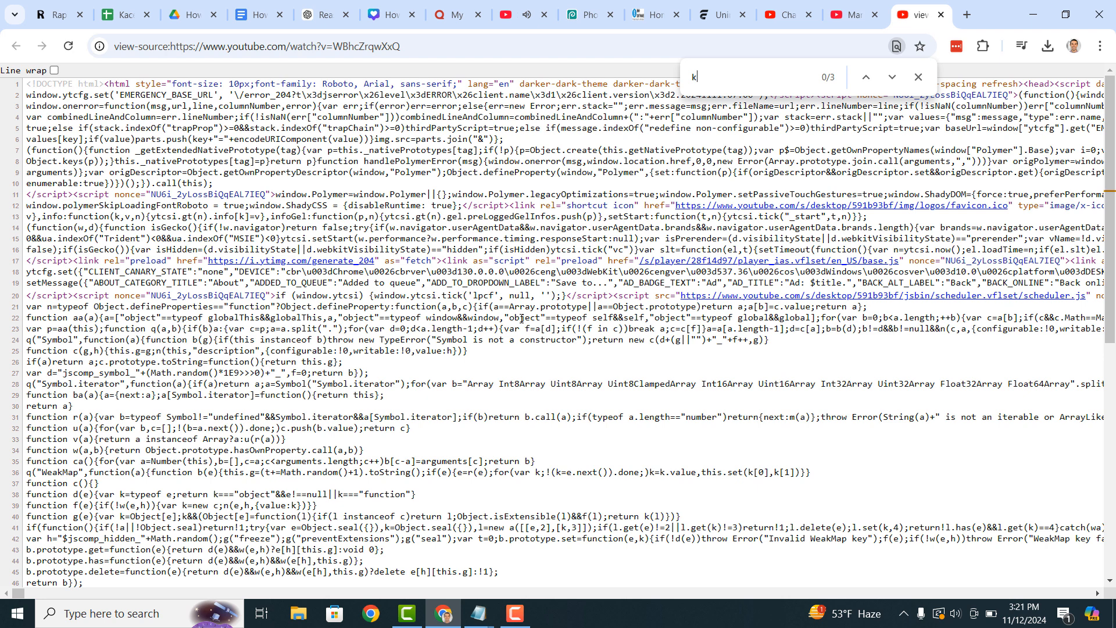
text(eywords)
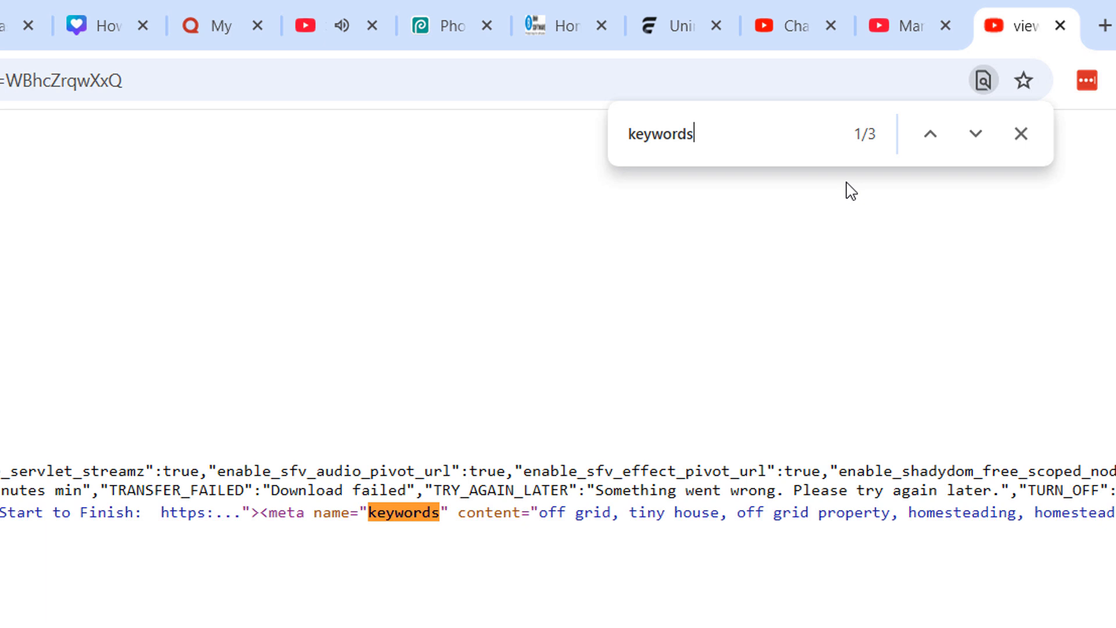
- Advance the Find bar to match 2 of 3, the JSON keywords array
click(975, 134)
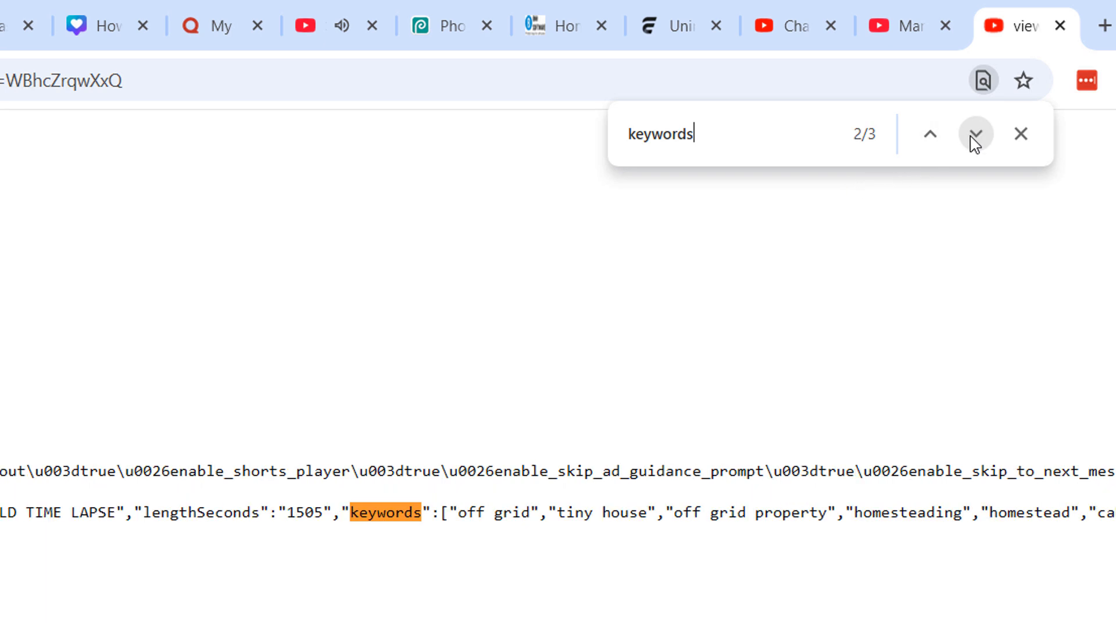